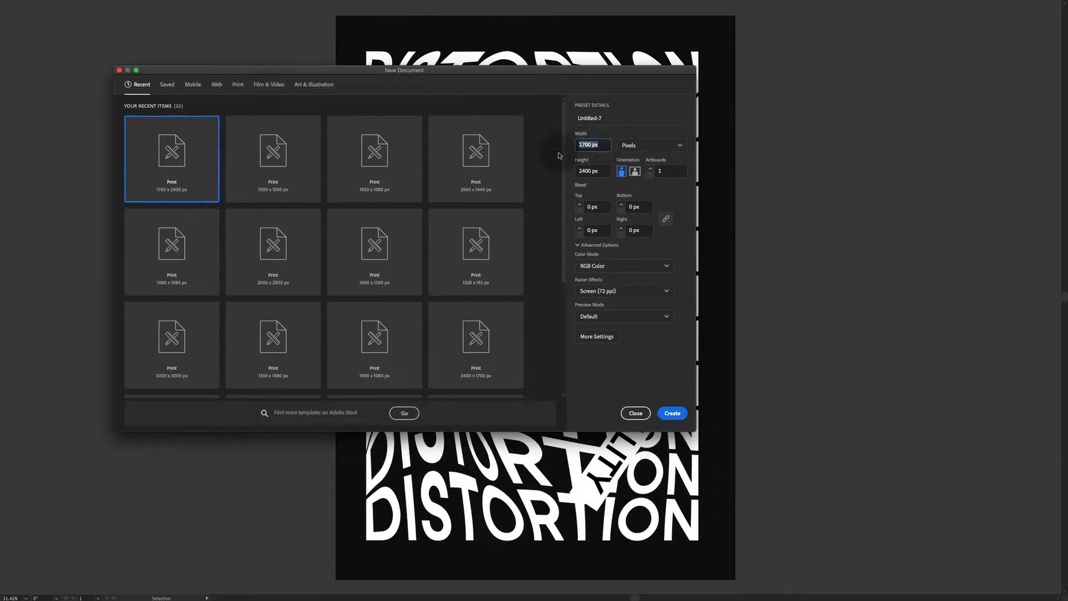
# Step: Create a new 1700 x 2400 px portrait document from the Print preset
pyautogui.click(592, 171)
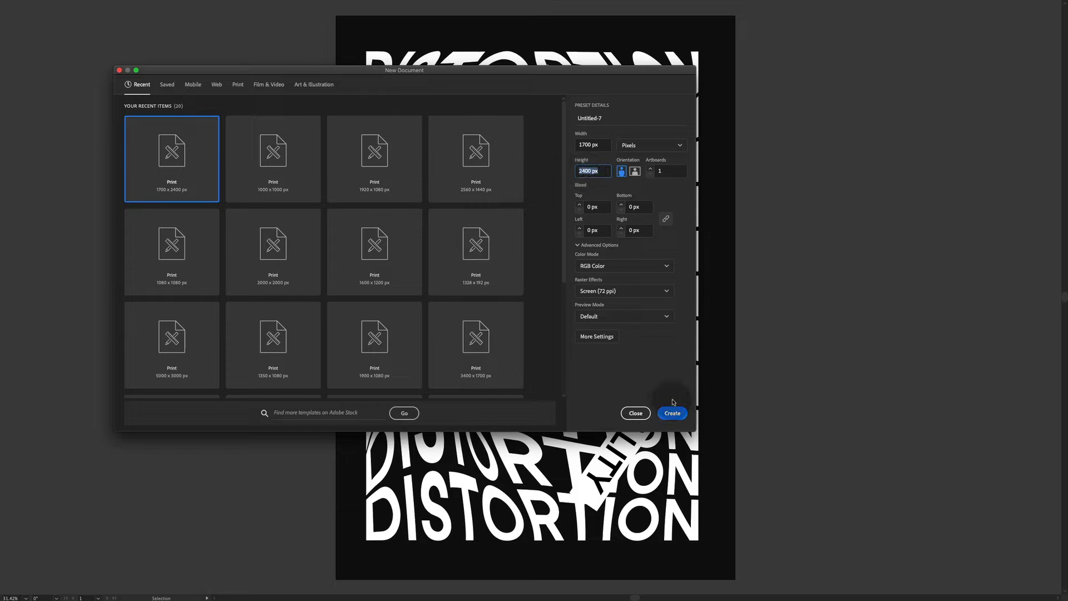
pyautogui.click(671, 412)
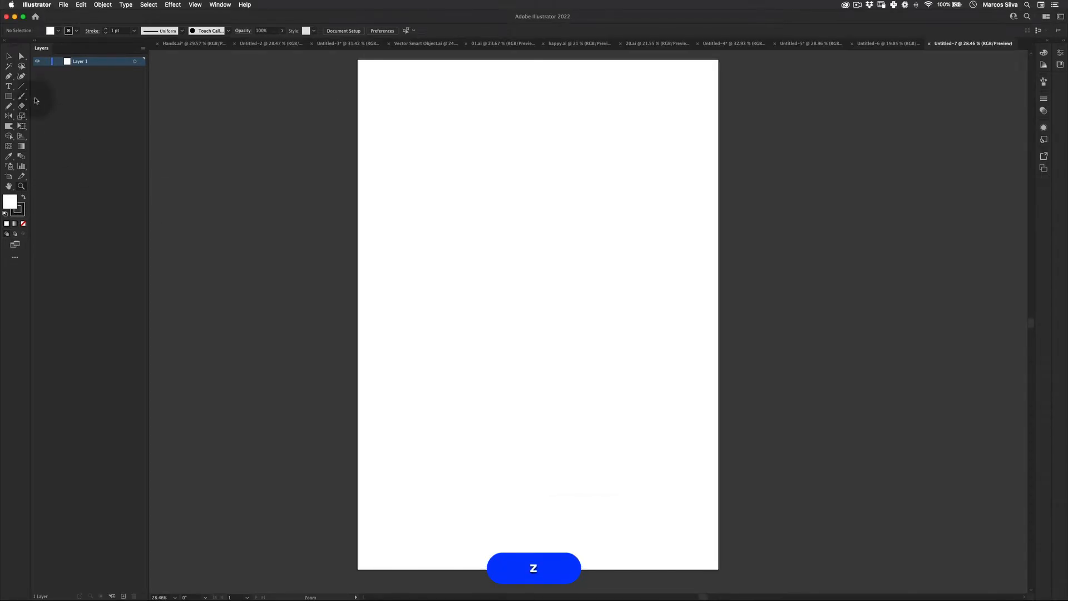
# Step: Type DISTORTION near the top of the artboard in Studio Feixen Sans Bold
pyautogui.click(9, 86)
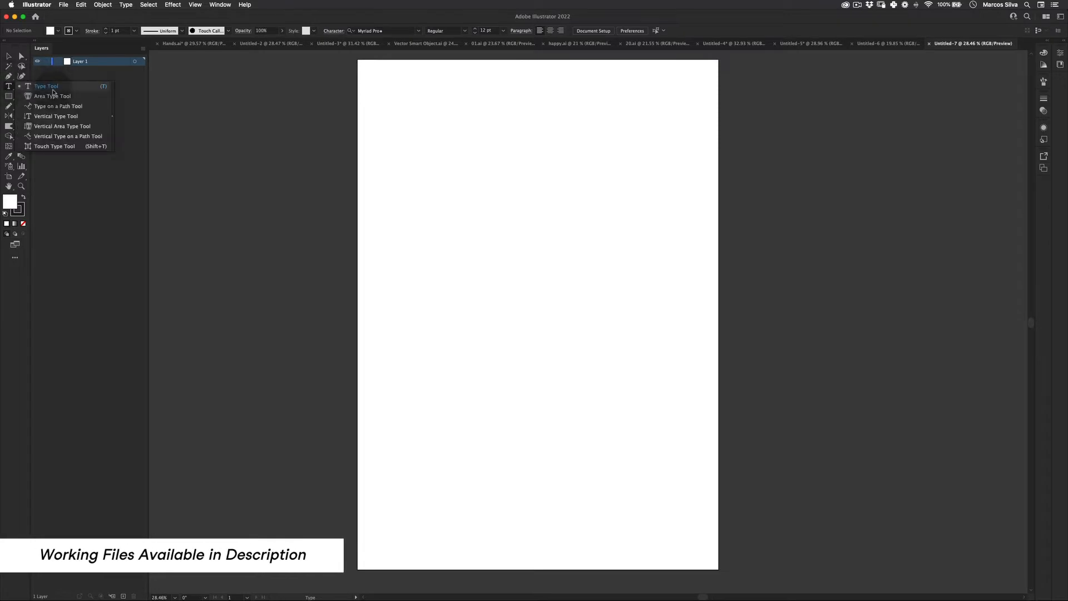
pyautogui.click(46, 86)
pyautogui.write('studio')
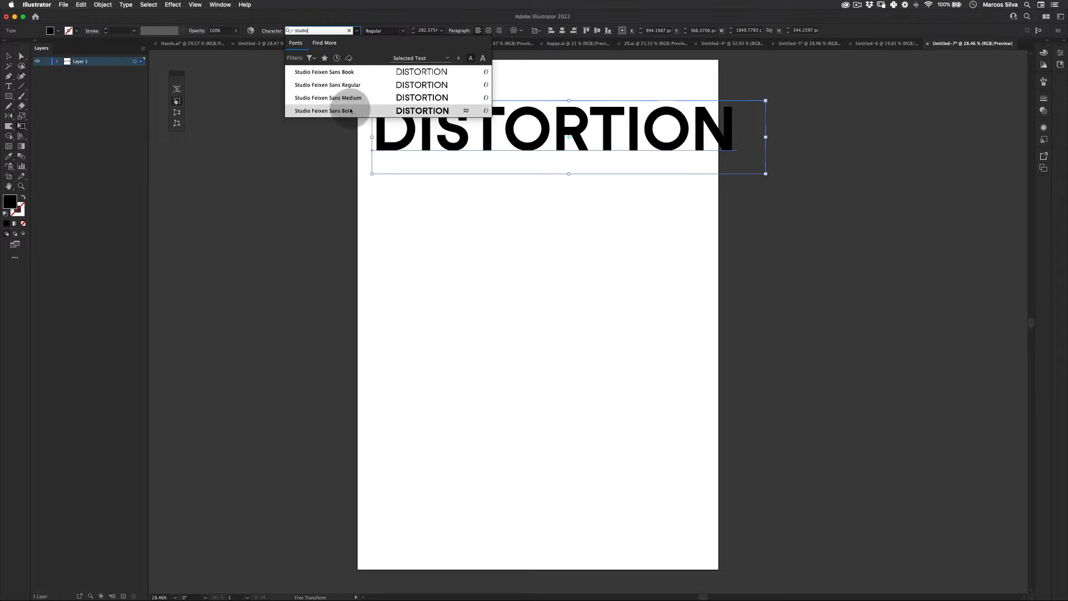
pyautogui.click(323, 111)
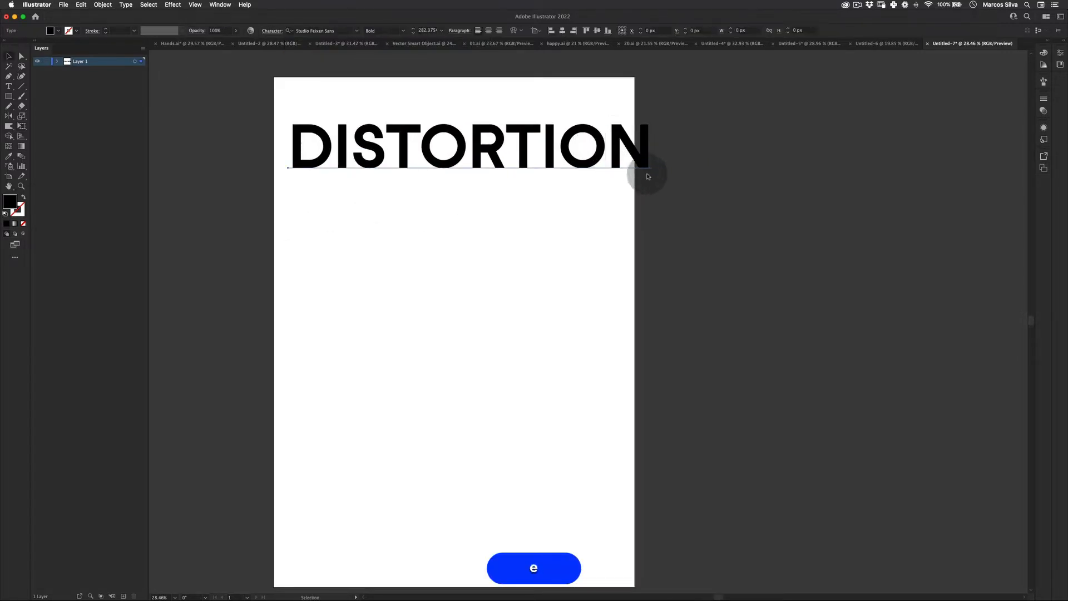
pyautogui.click(466, 143)
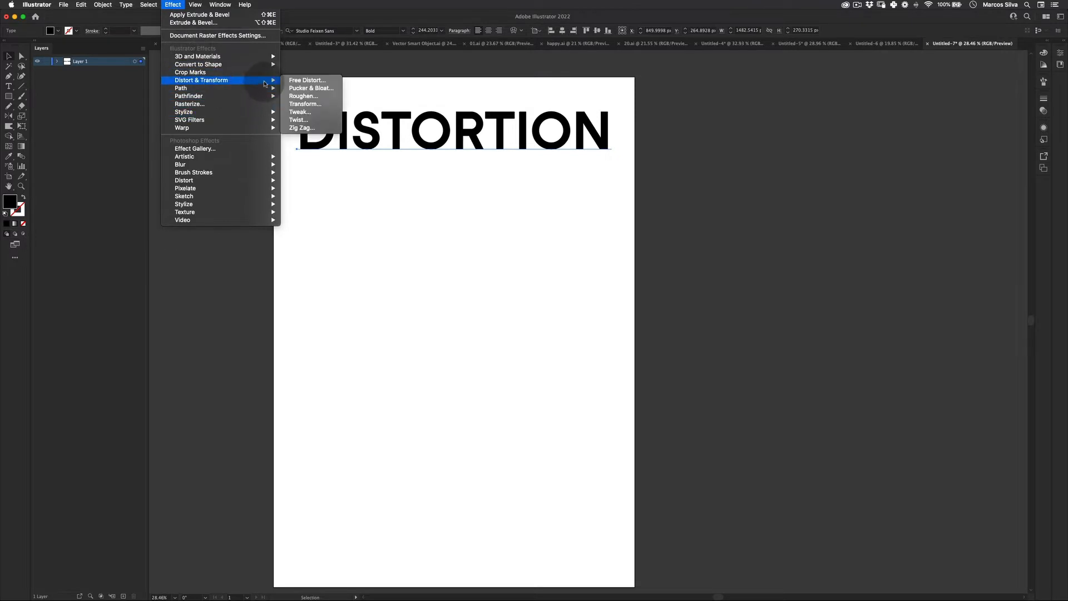
pyautogui.moveTo(303, 96)
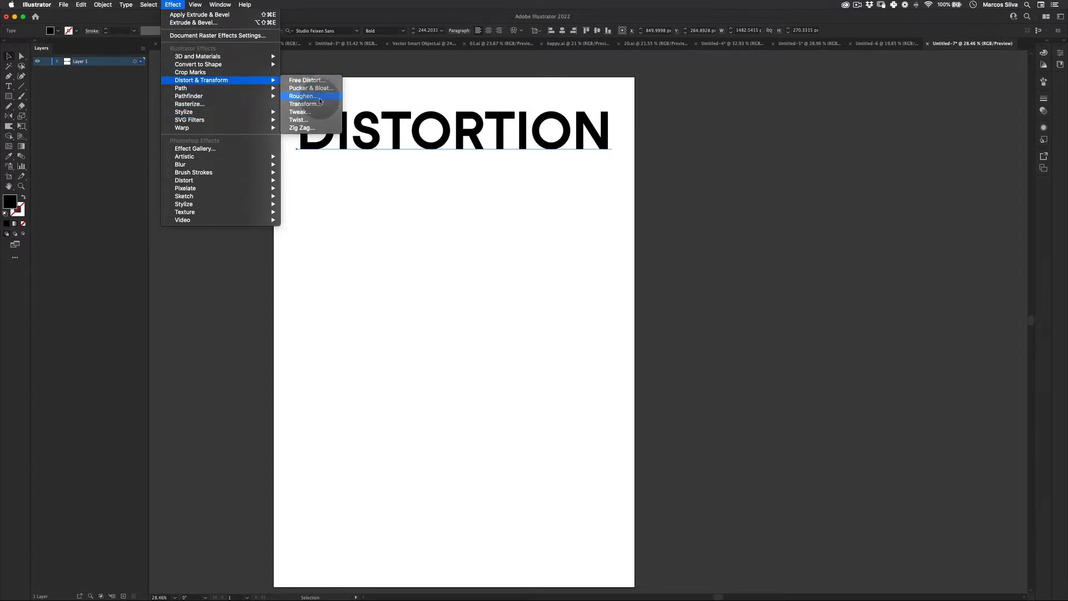
# Step: Apply a Transform effect with a vertical move and 10 copies to the text
pyautogui.click(300, 103)
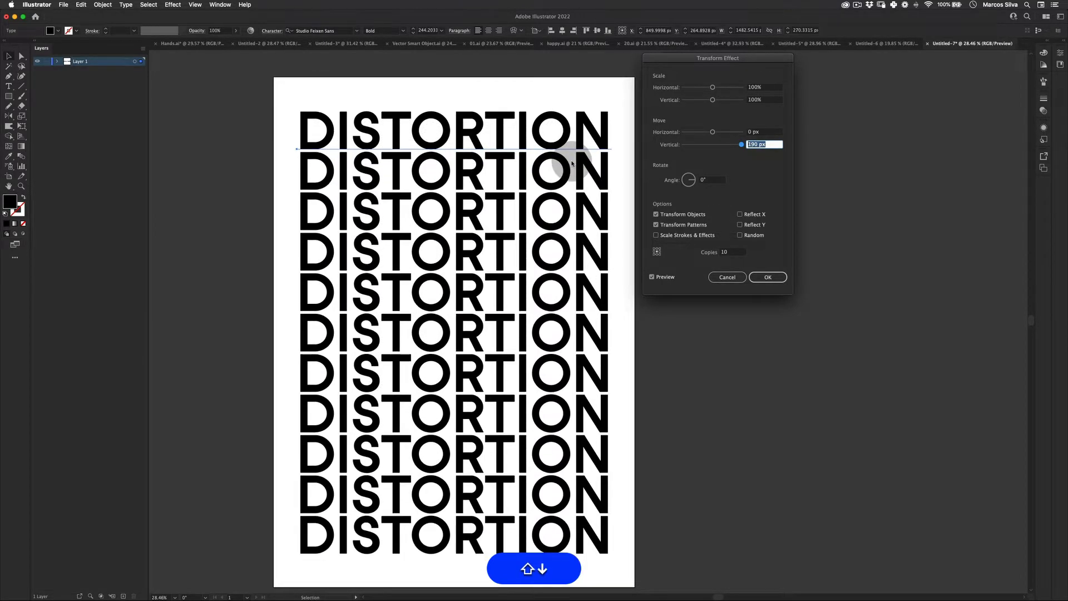
pyautogui.click(767, 276)
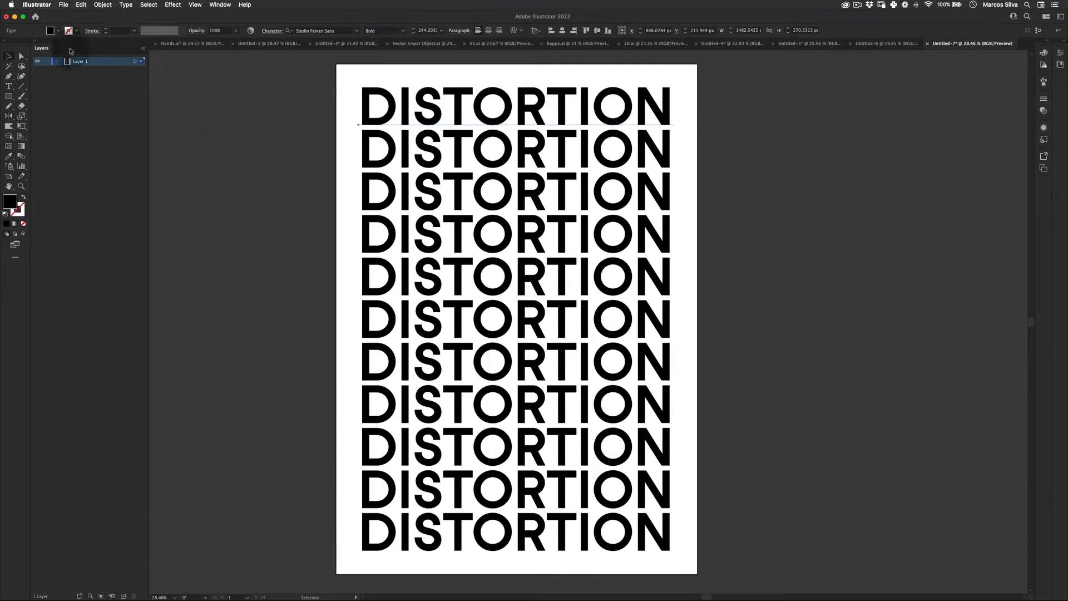
# Step: Expand the text's appearance, then expand its object and fill into outlines
pyautogui.click(103, 5)
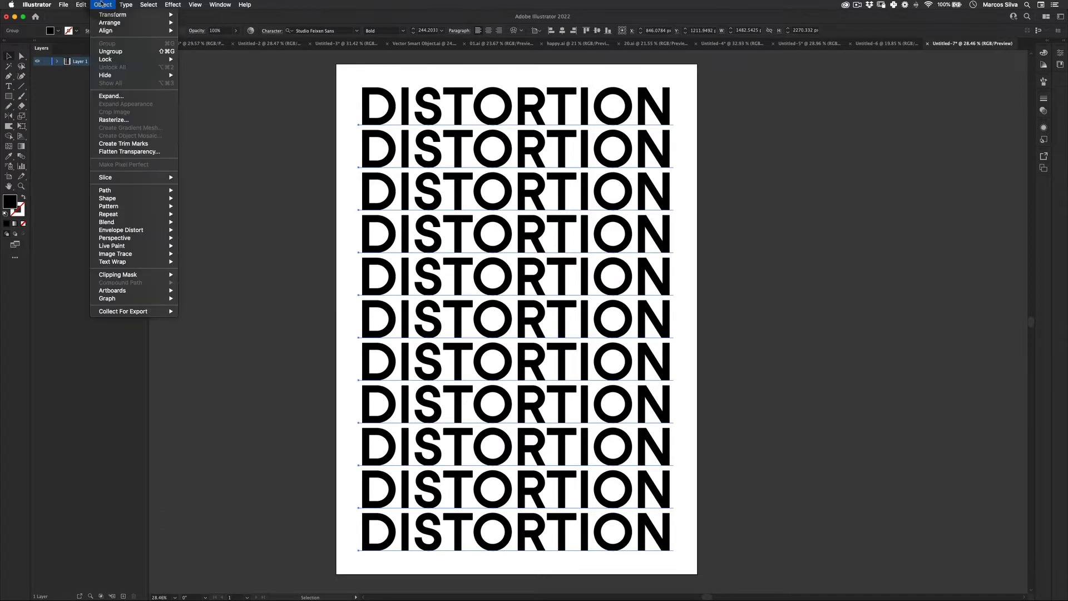
pyautogui.click(110, 95)
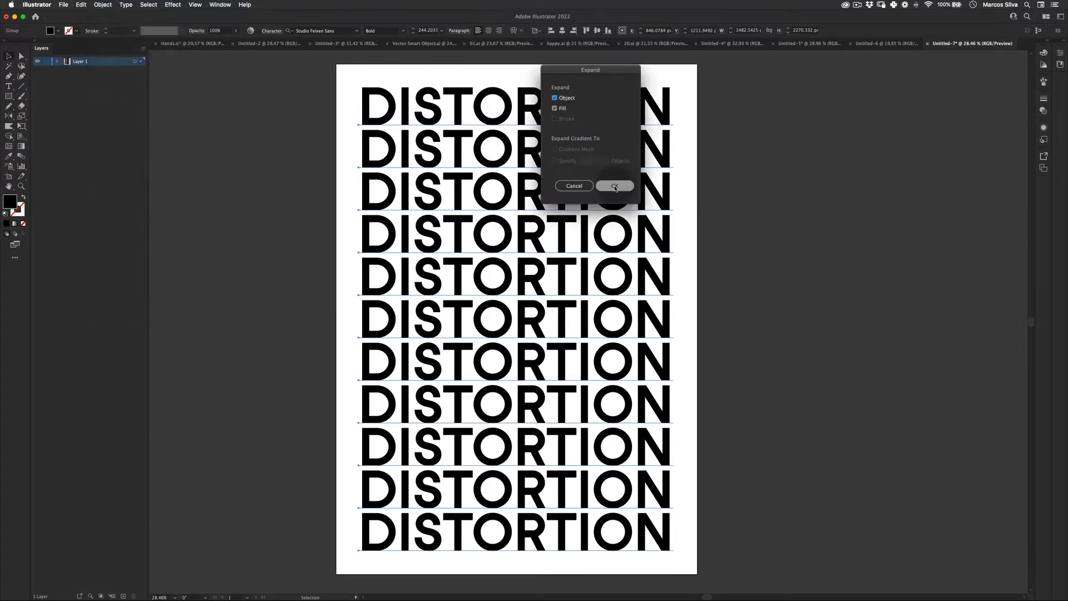
pyautogui.click(613, 185)
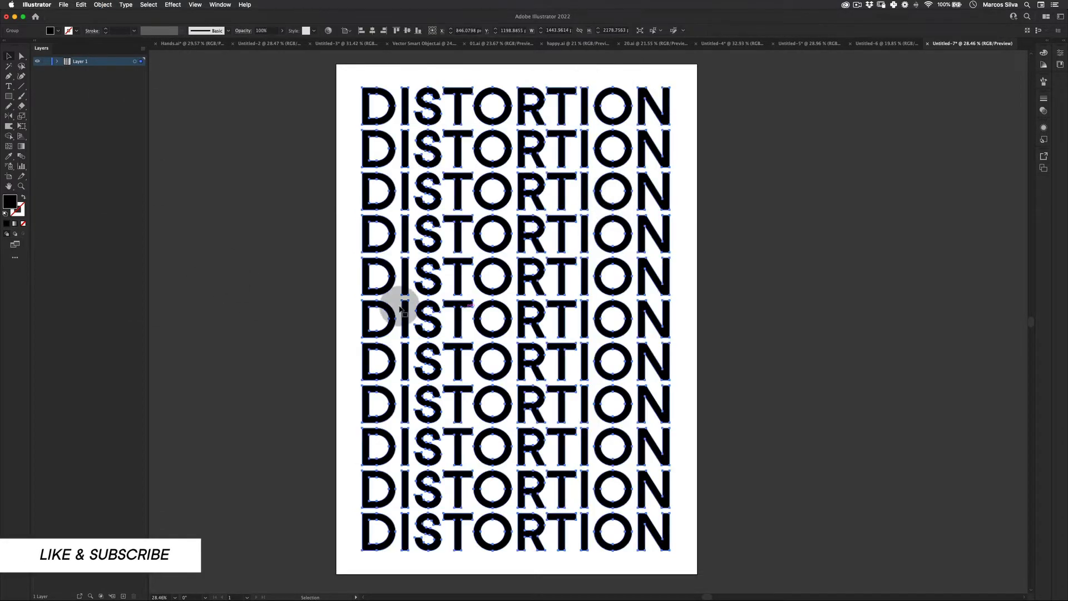
pyautogui.click(102, 5)
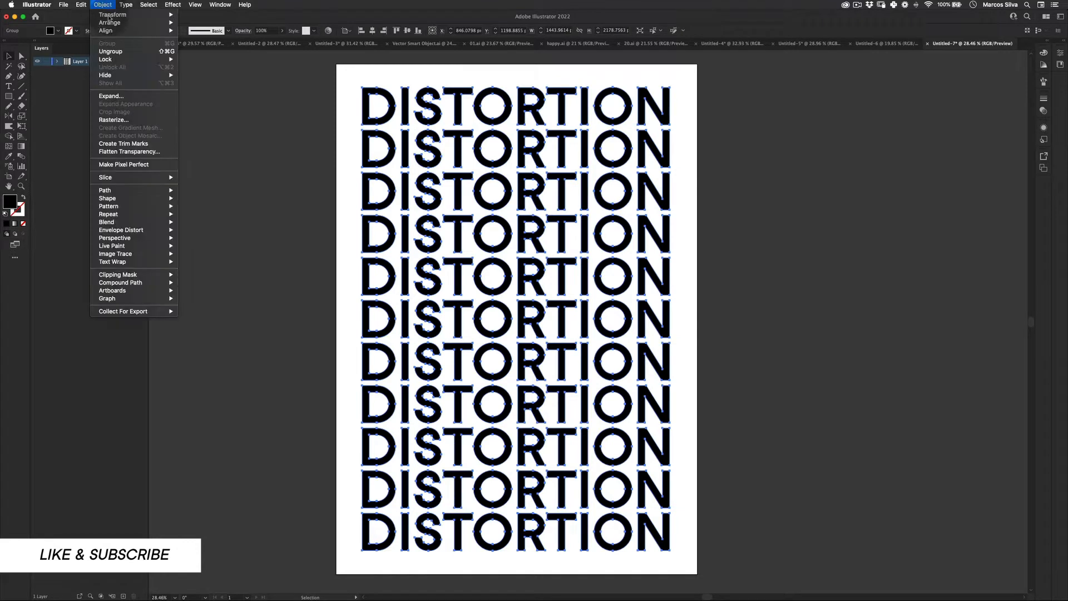
pyautogui.moveTo(121, 230)
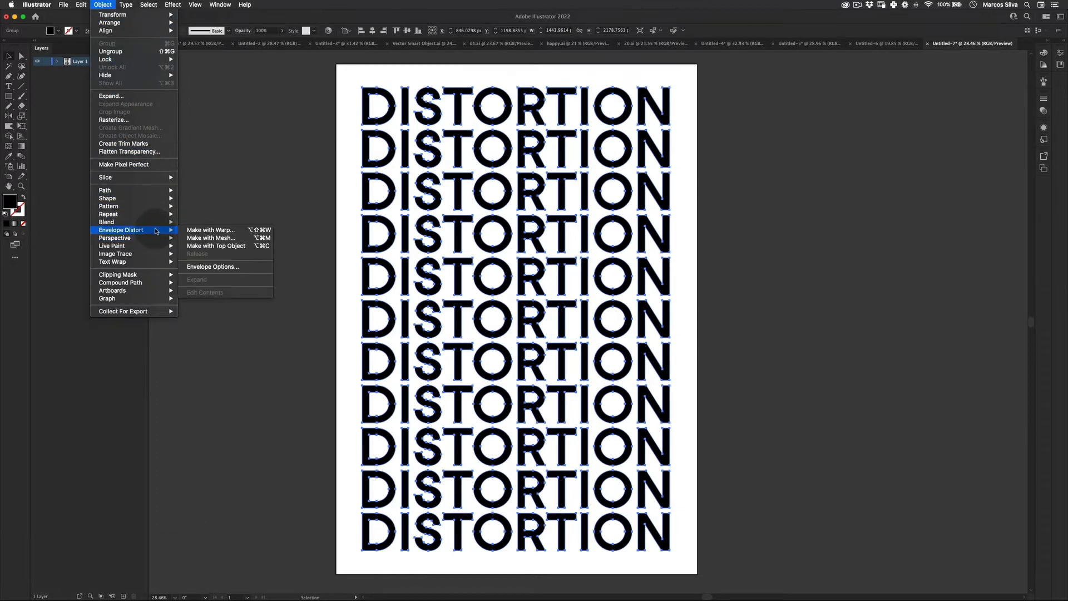
pyautogui.moveTo(209, 229)
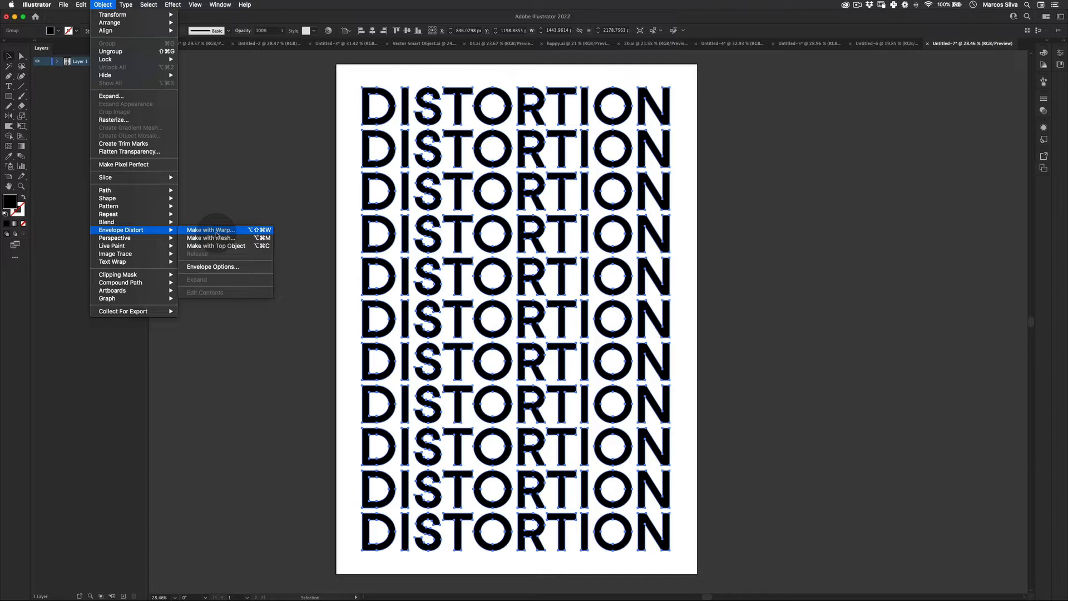
# Step: Make an envelope mesh with 4 rows and 4 columns around the text block
pyautogui.click(209, 238)
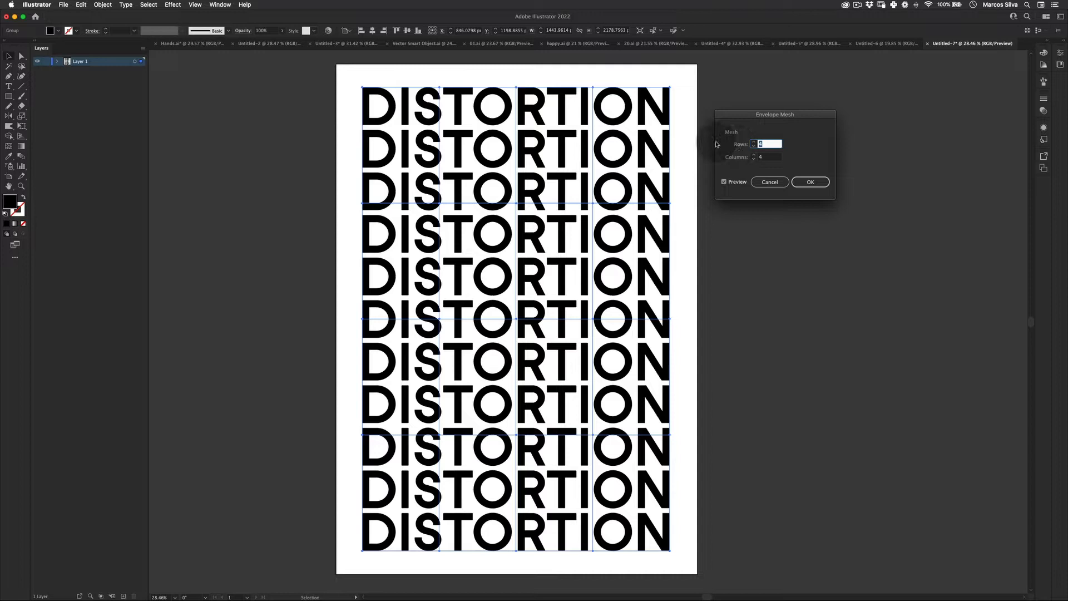
pyautogui.moveTo(686, 121)
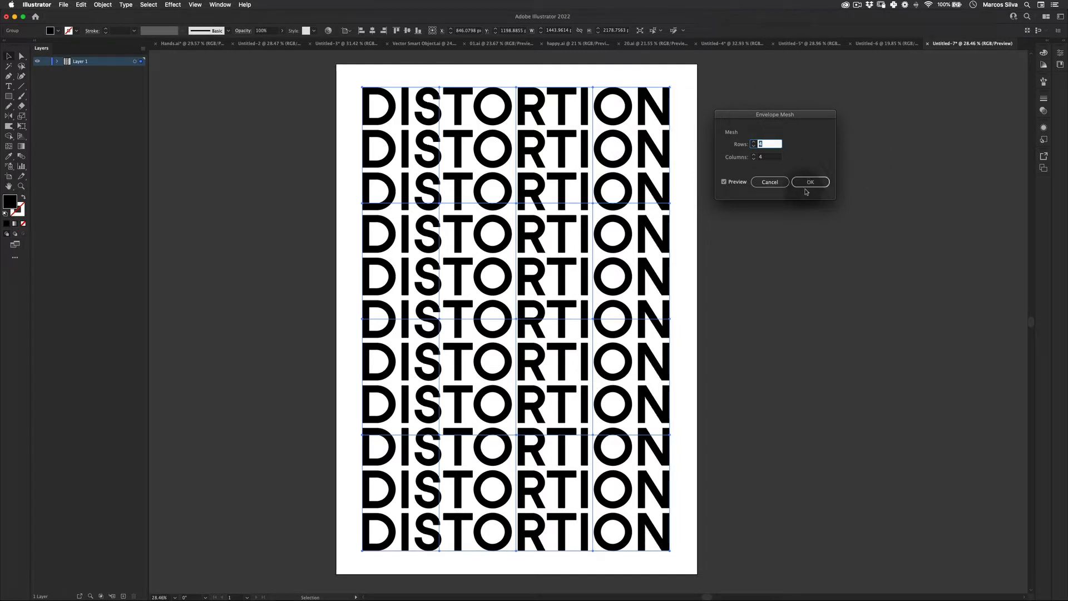
pyautogui.click(809, 182)
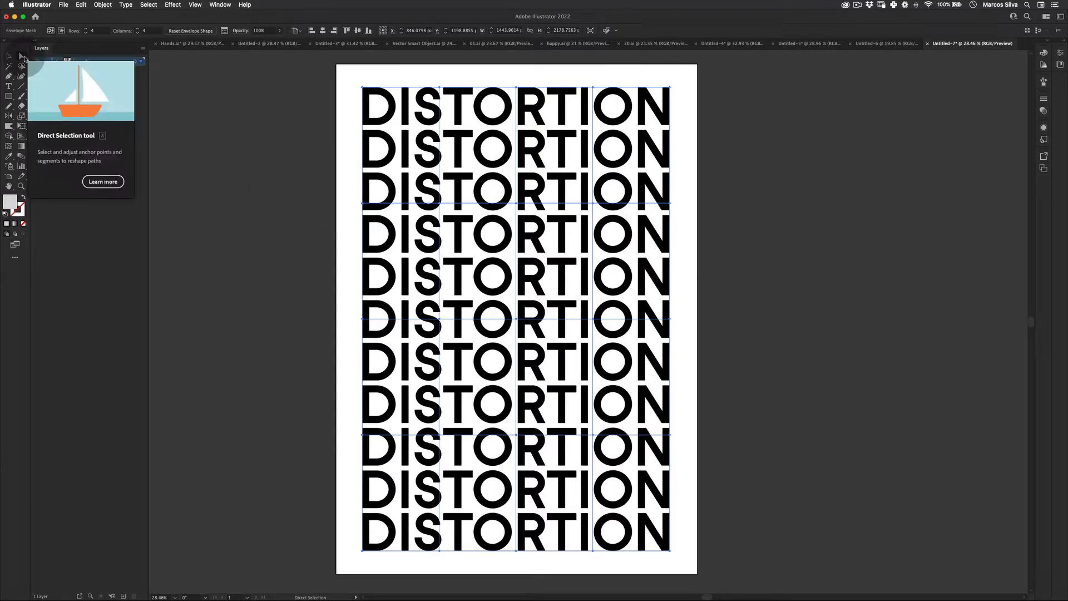
# Step: Drag envelope mesh points with Direct Selection to bend the DISTORTION rows into waves
pyautogui.click(440, 206)
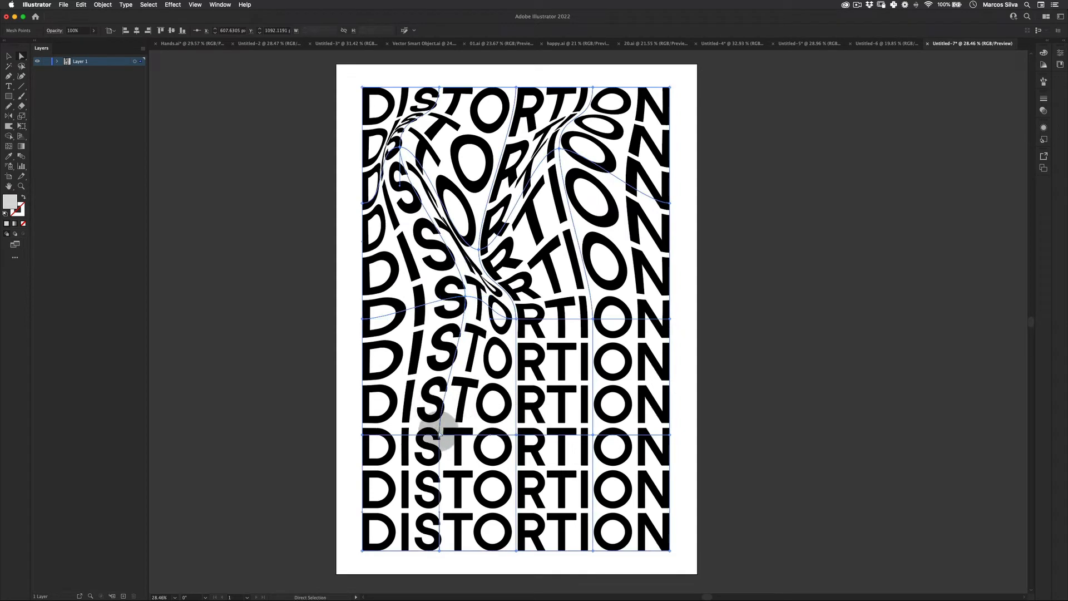
pyautogui.press('cmd+a')
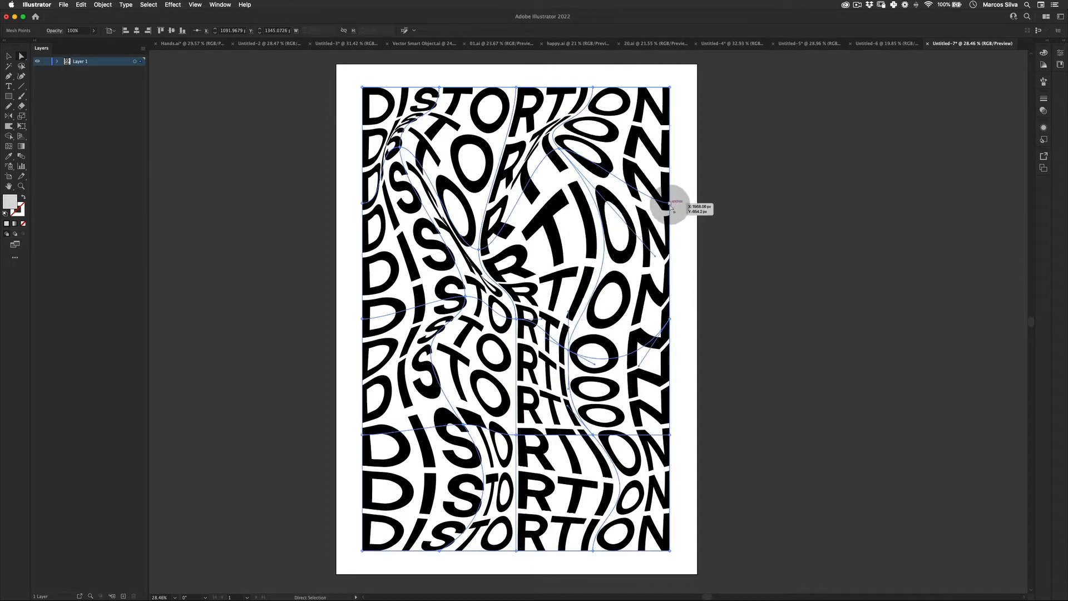
pyautogui.press('cmd+a')
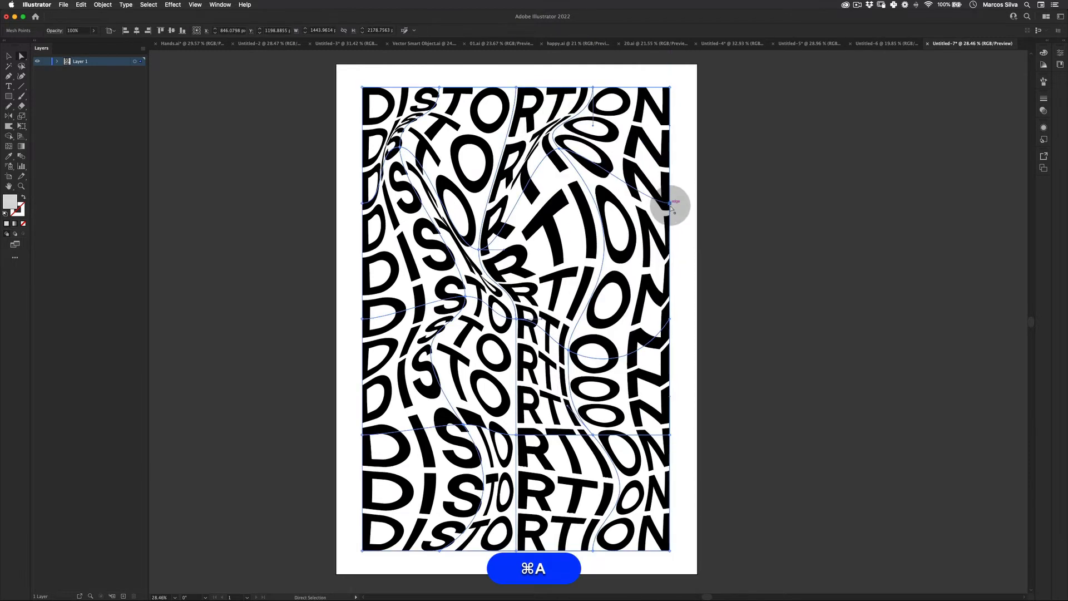
pyautogui.press('cmd+a')
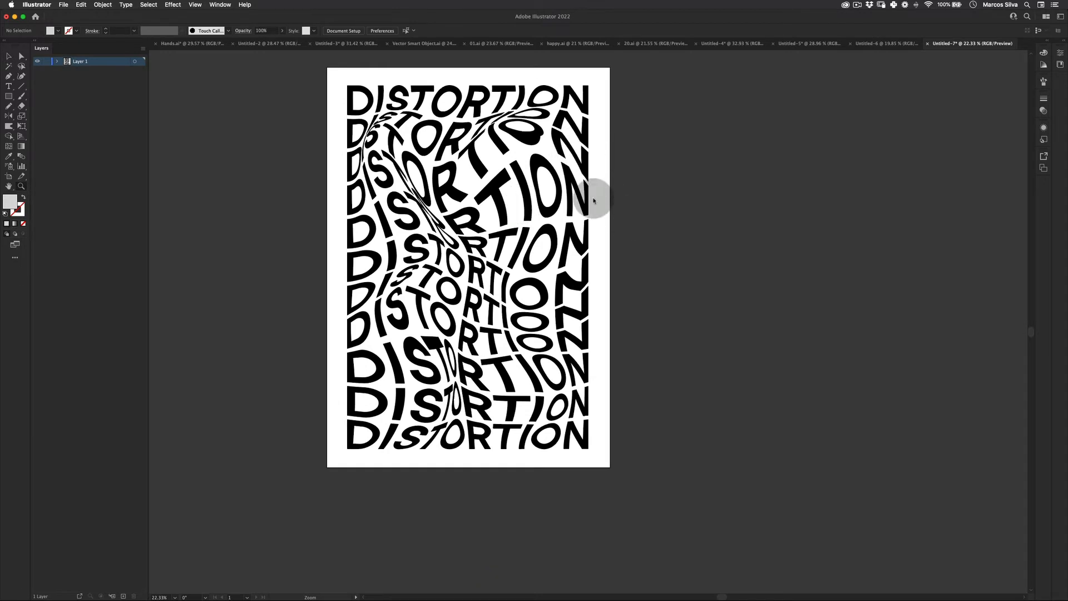
# Step: Select the envelope-distorted text and expand it into outlined paths
pyautogui.press('v')
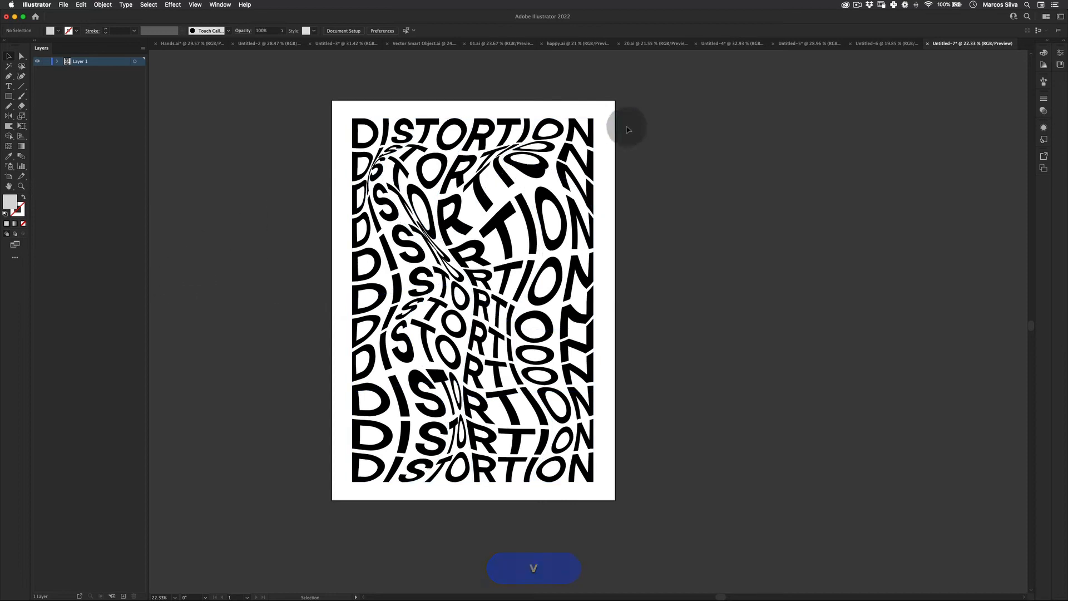
pyautogui.click(103, 5)
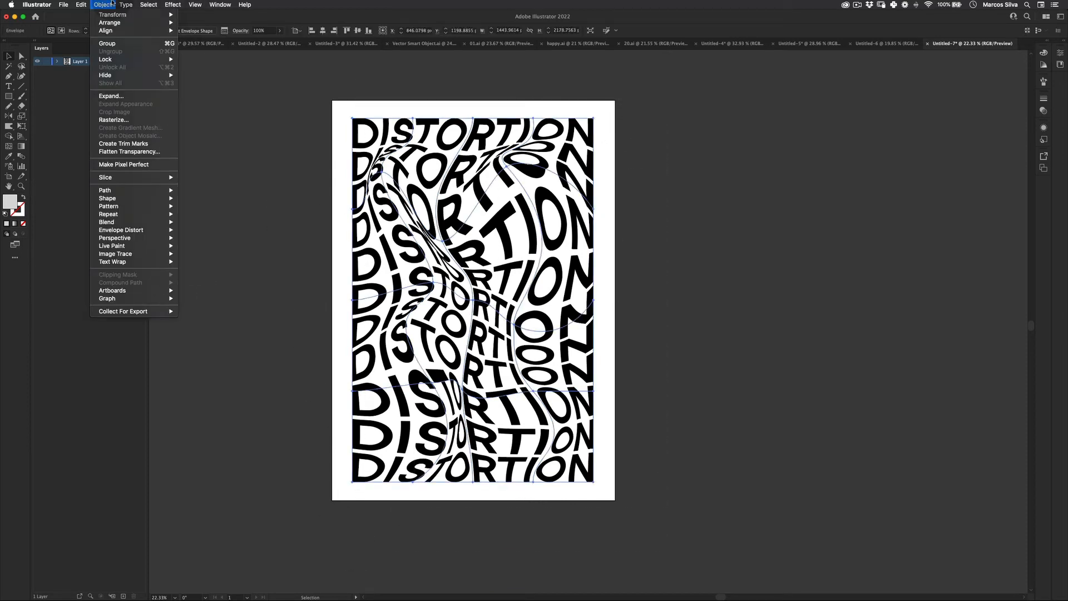
pyautogui.click(58, 101)
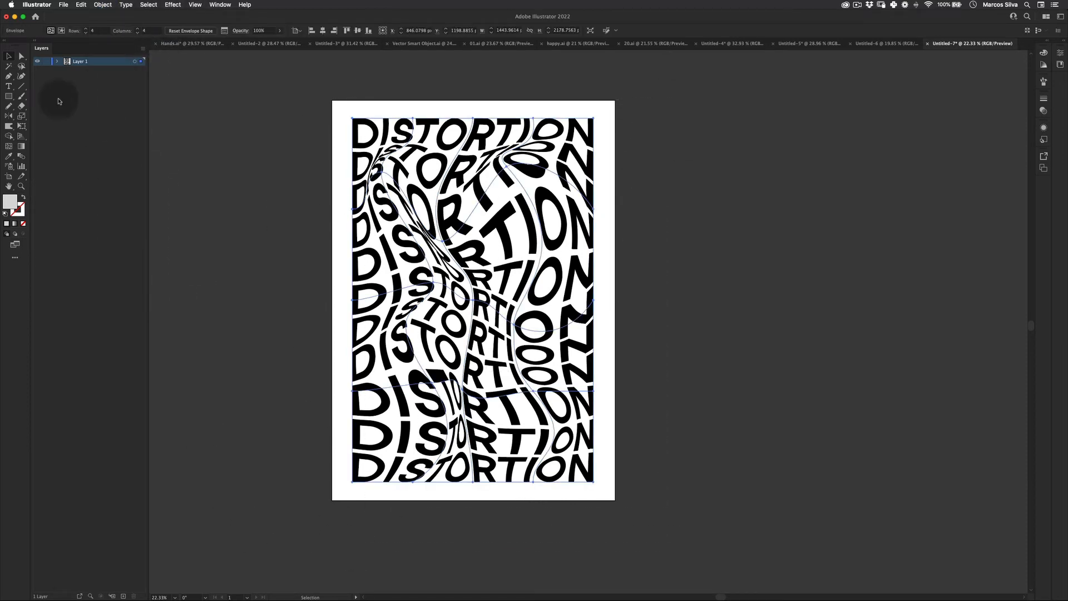
pyautogui.click(103, 5)
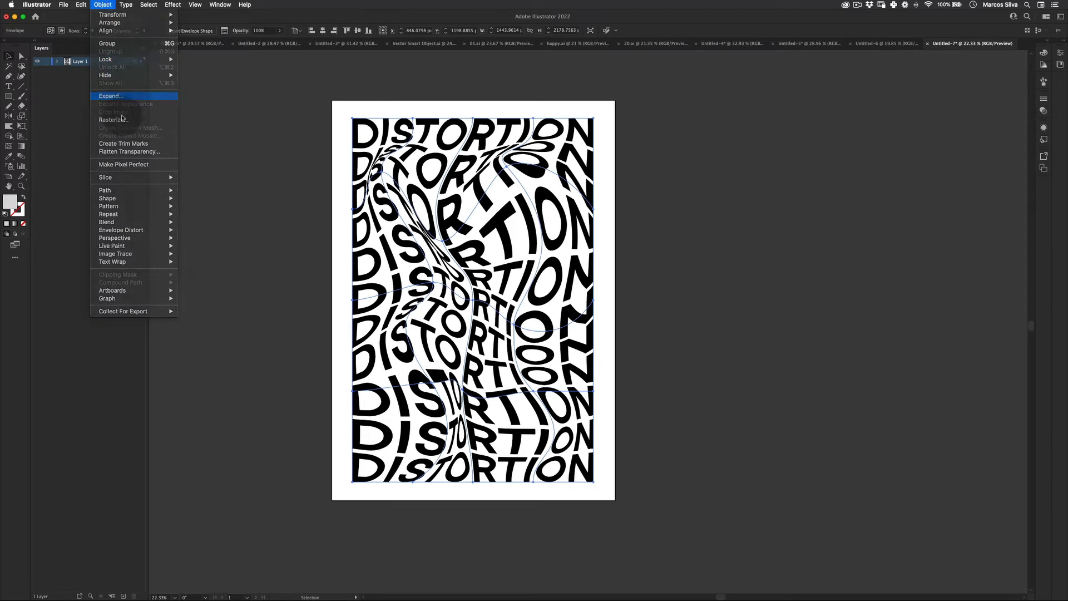
pyautogui.click(109, 95)
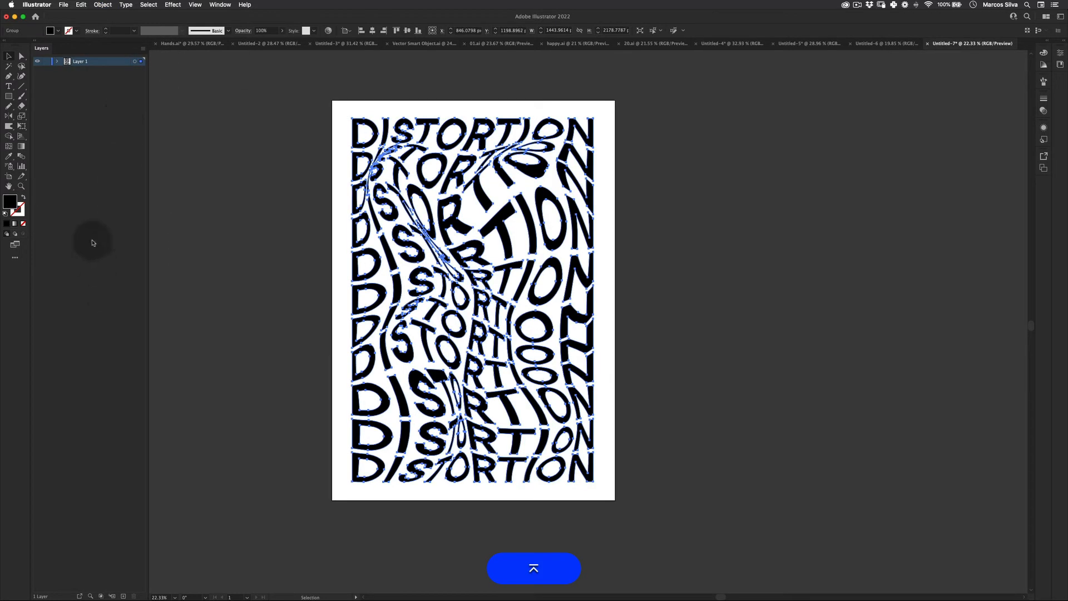
pyautogui.click(9, 95)
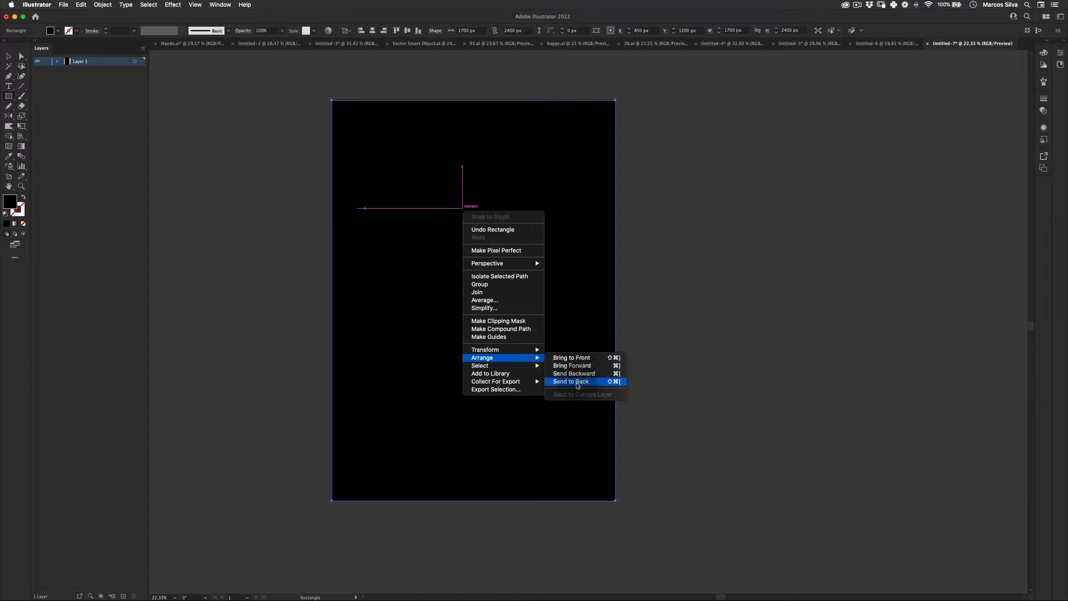
# Step: Send the black rectangle behind the text and fill the letters white (#FFFFFF)
pyautogui.click(570, 381)
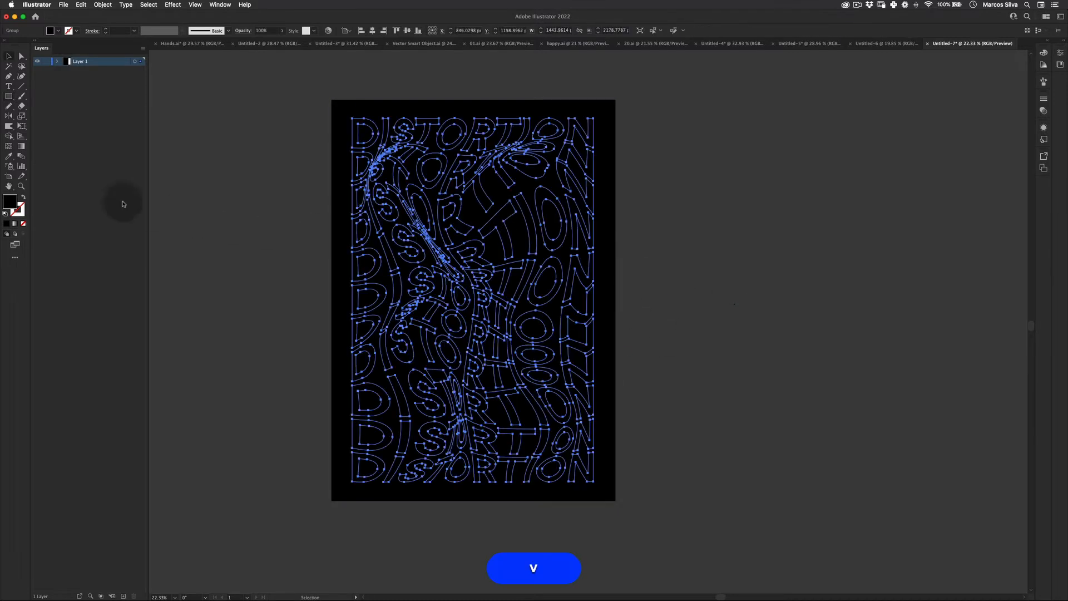
pyautogui.doubleClick(10, 200)
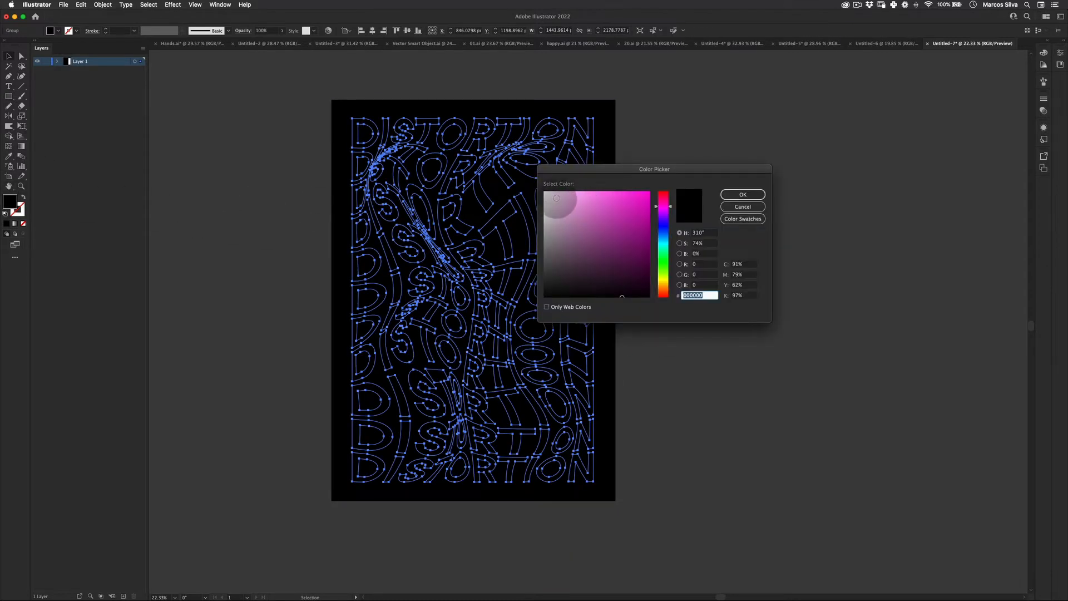
pyautogui.click(742, 194)
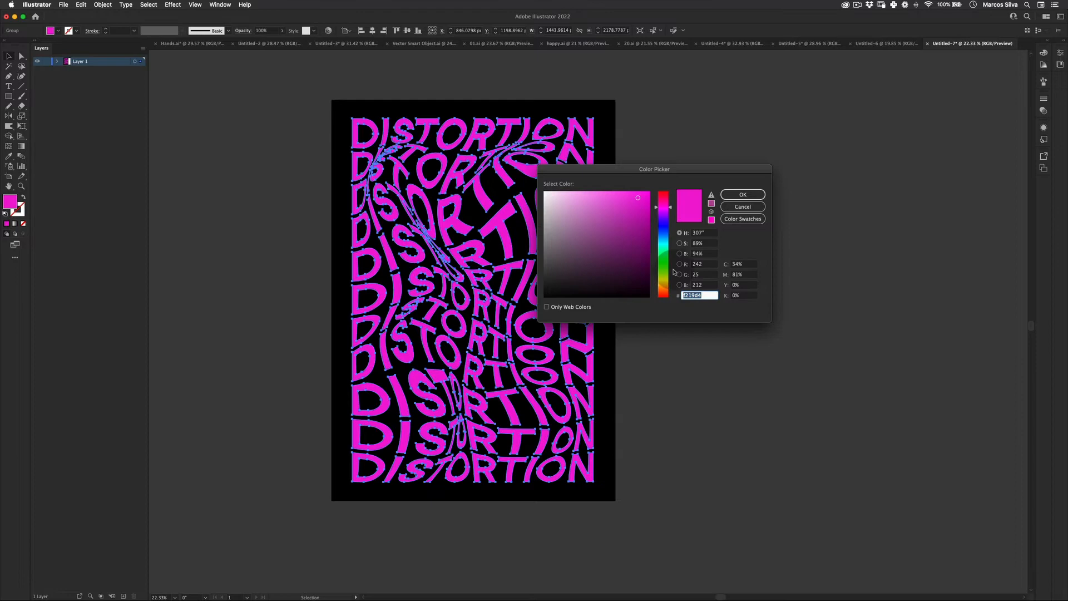
pyautogui.click(741, 194)
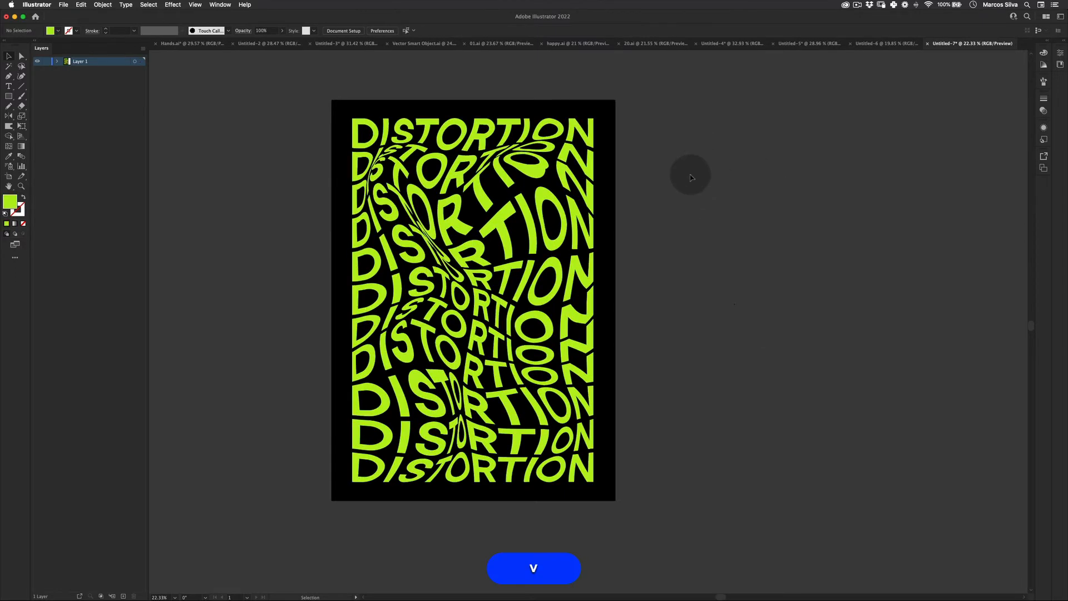
pyautogui.press('cmd+z')
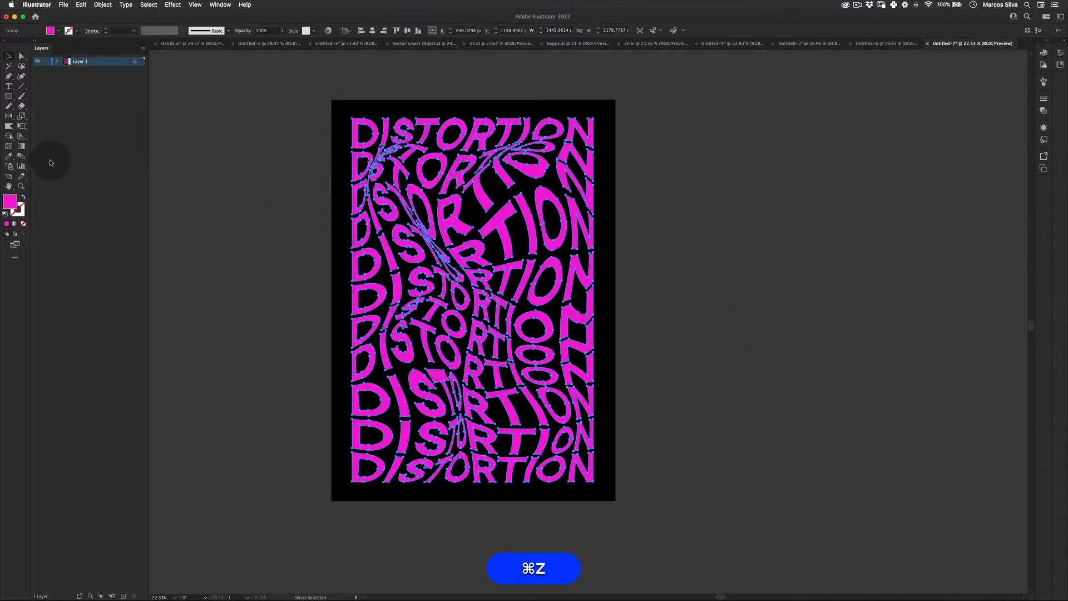
pyautogui.press('cmd+z')
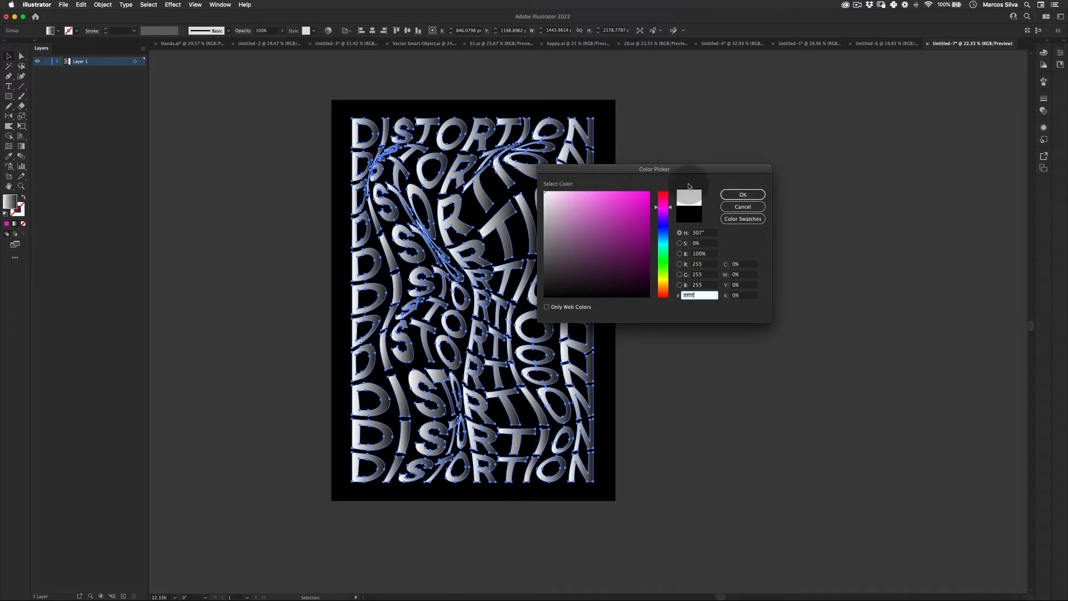
pyautogui.click(741, 194)
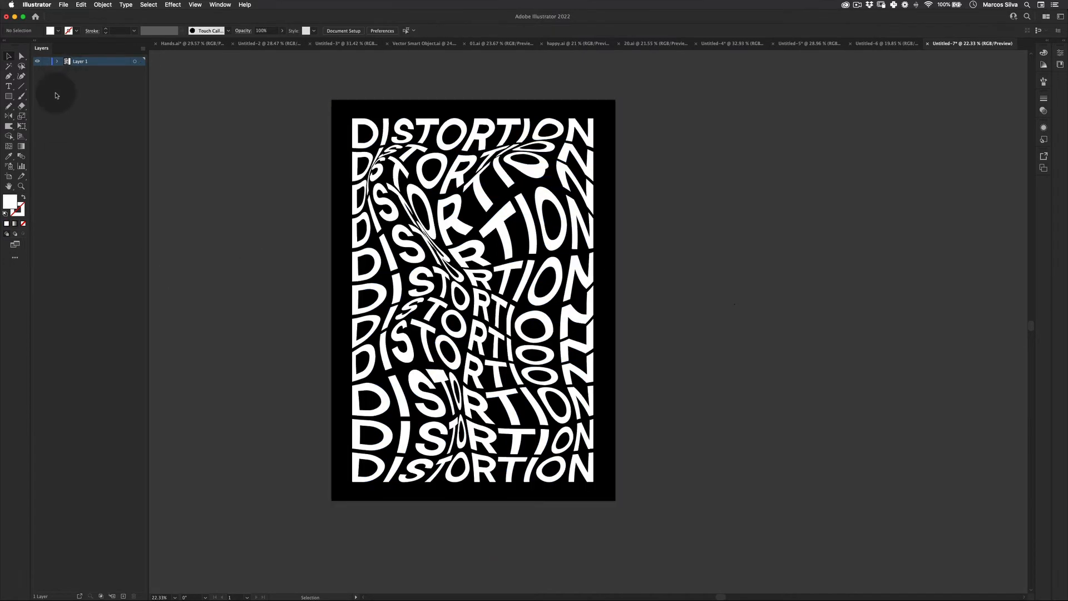
pyautogui.moveTo(16, 124)
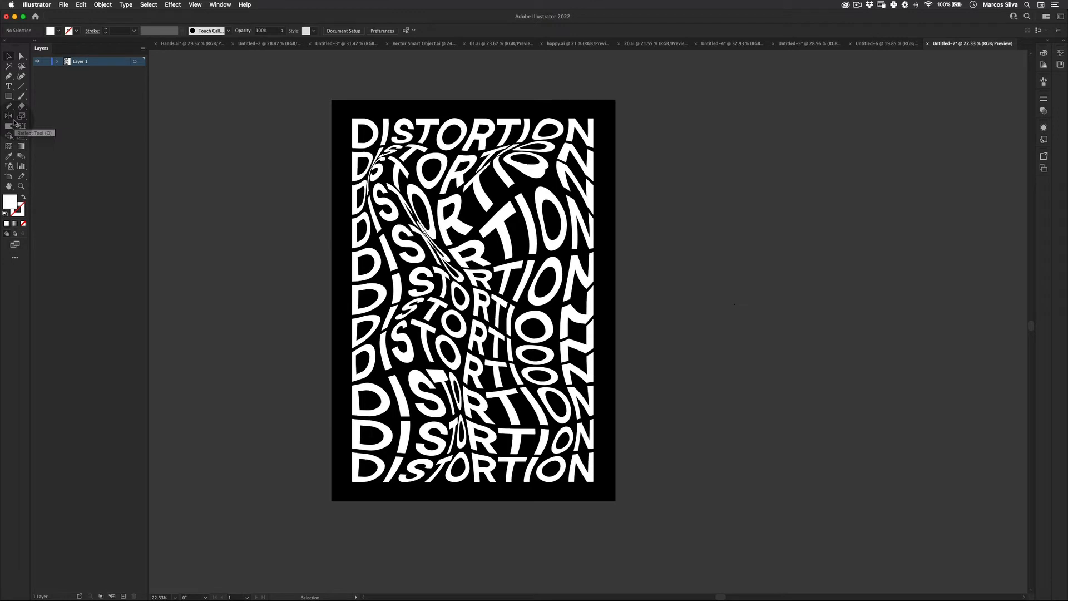
pyautogui.click(10, 86)
pyautogui.write('reality')
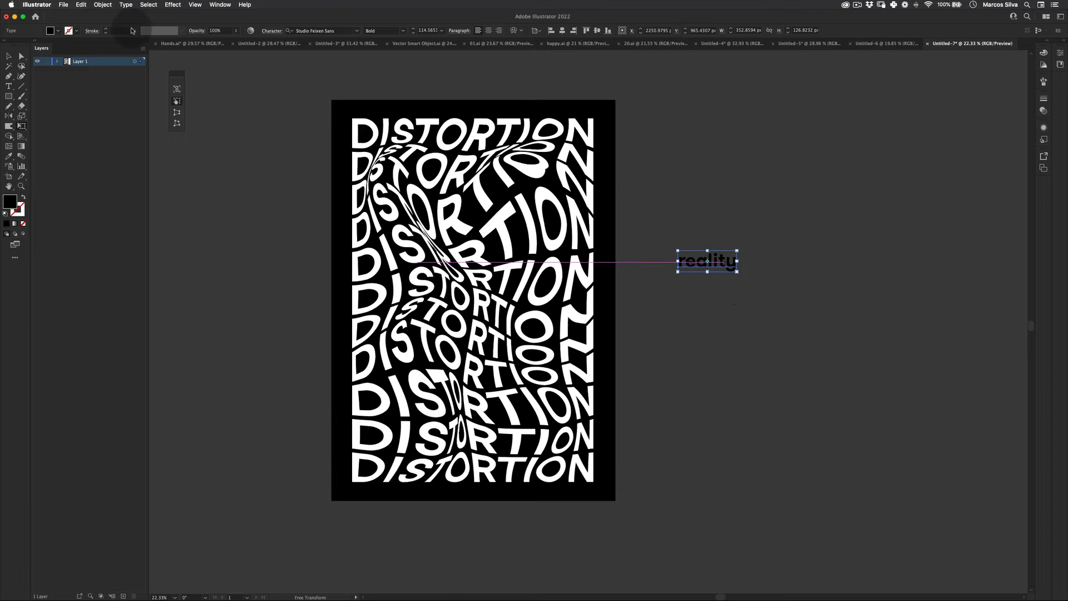
# Step: Build a white REALITY label on a black bar and group the two
pyautogui.click(272, 30)
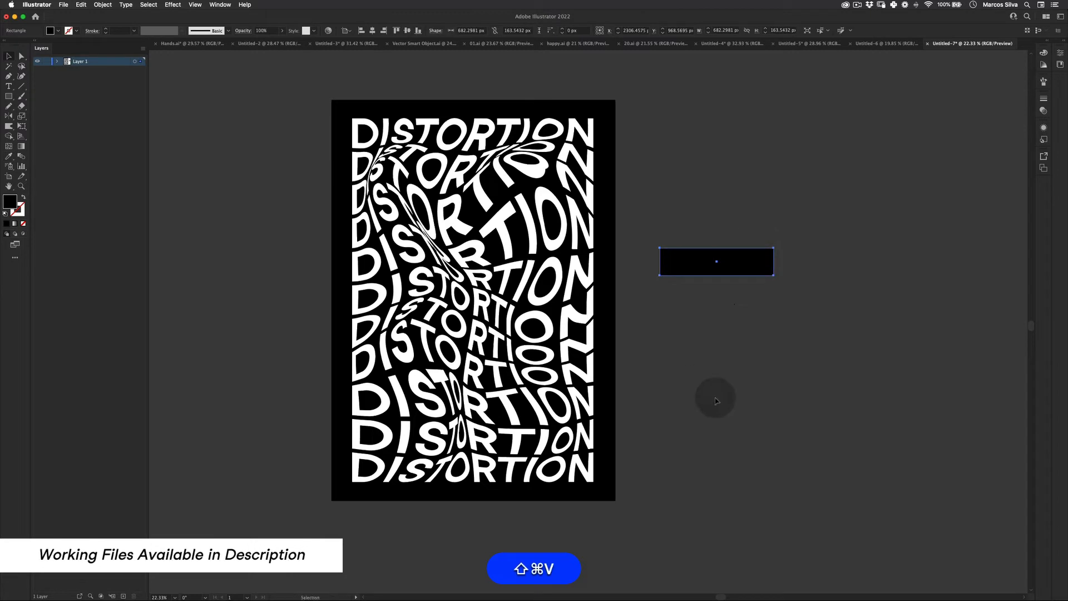
pyautogui.click(716, 260)
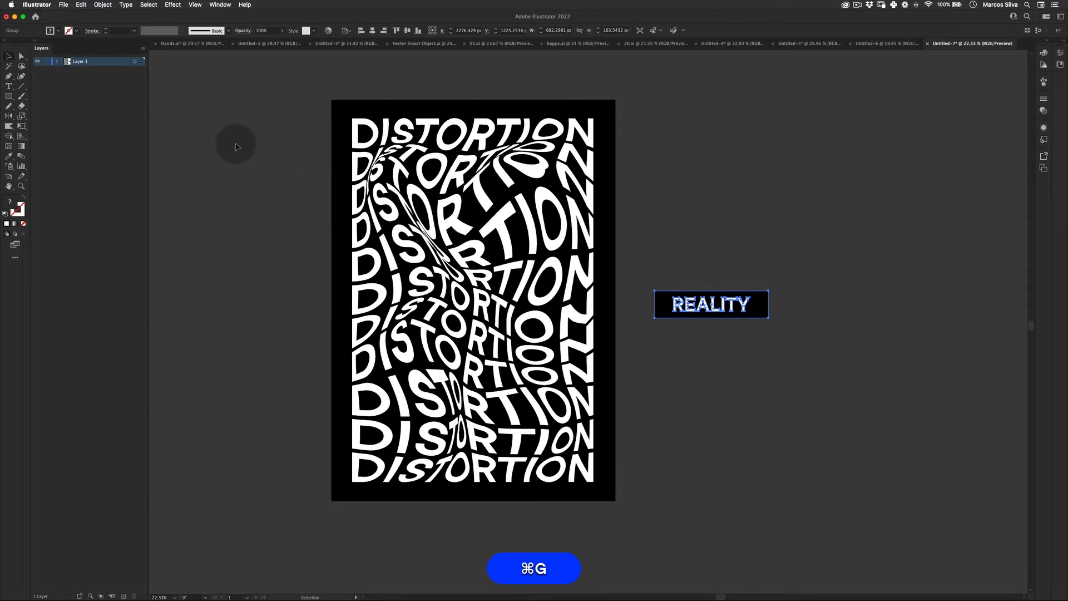
pyautogui.rightClick(450, 310)
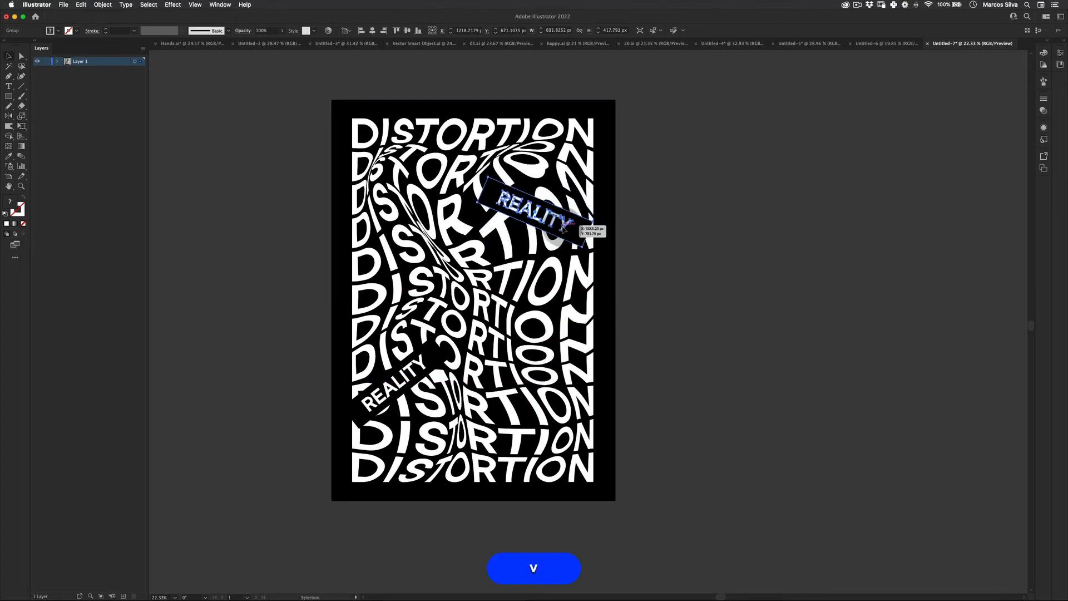
# Step: Place tilted copies of the REALITY group at different angles over the poster
pyautogui.click(630, 307)
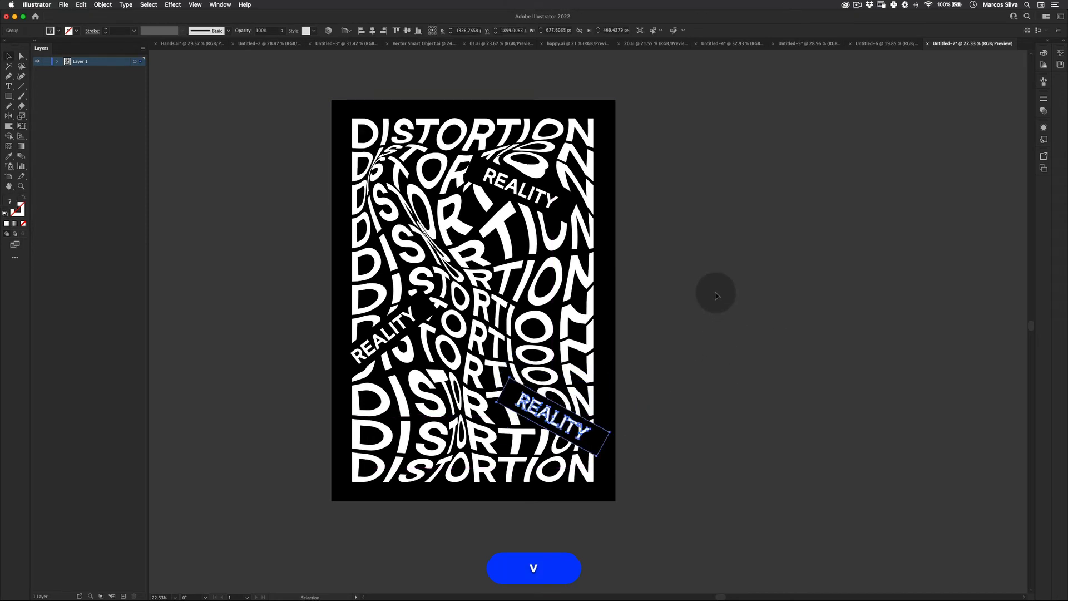
pyautogui.click(637, 216)
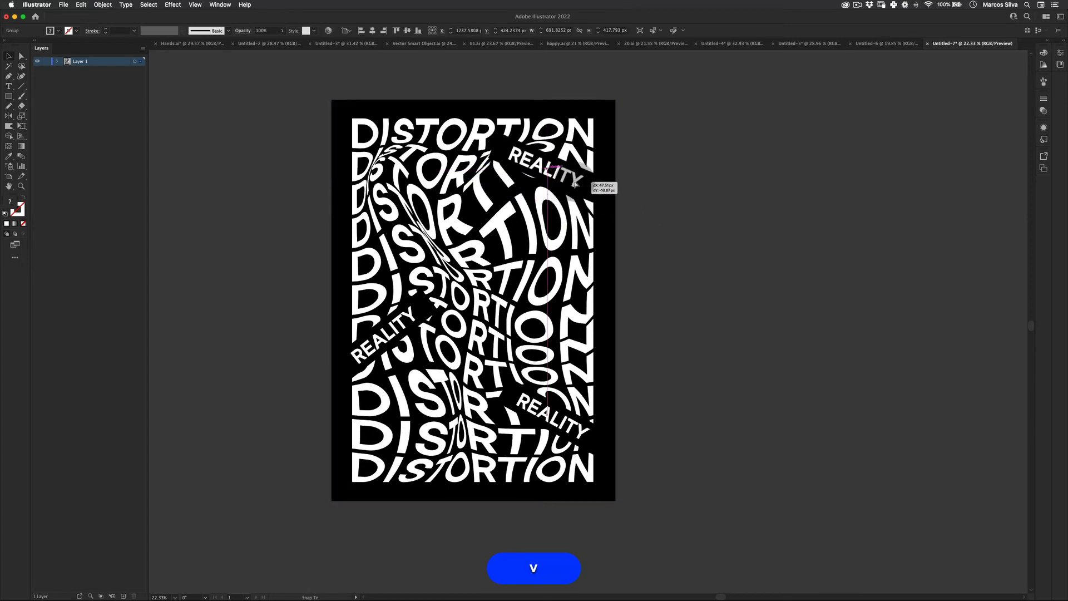
pyautogui.scroll(3)
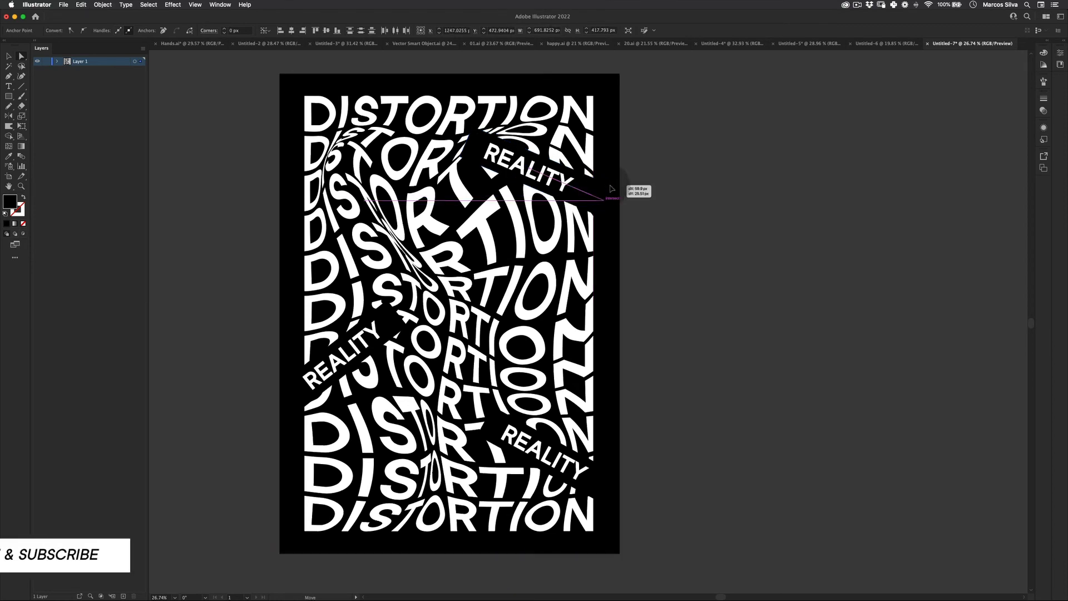
pyautogui.doubleClick(524, 167)
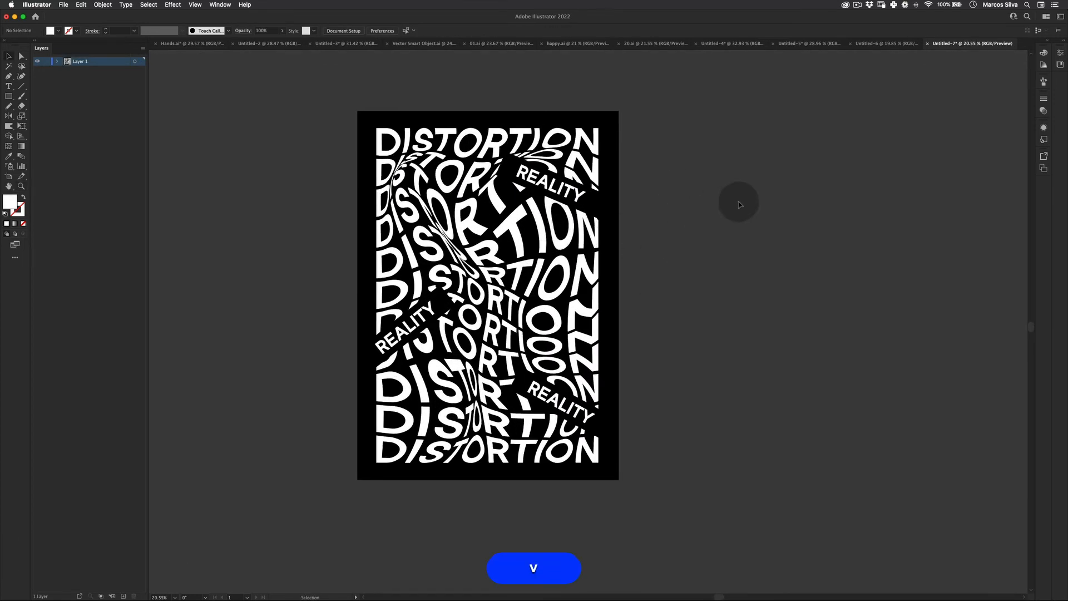
pyautogui.press('z')
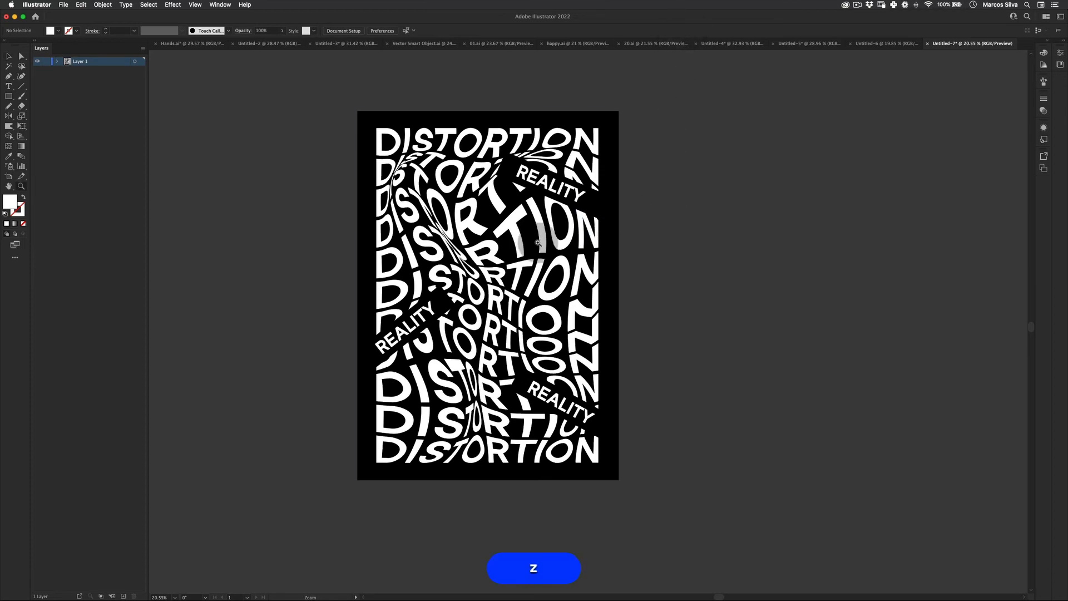